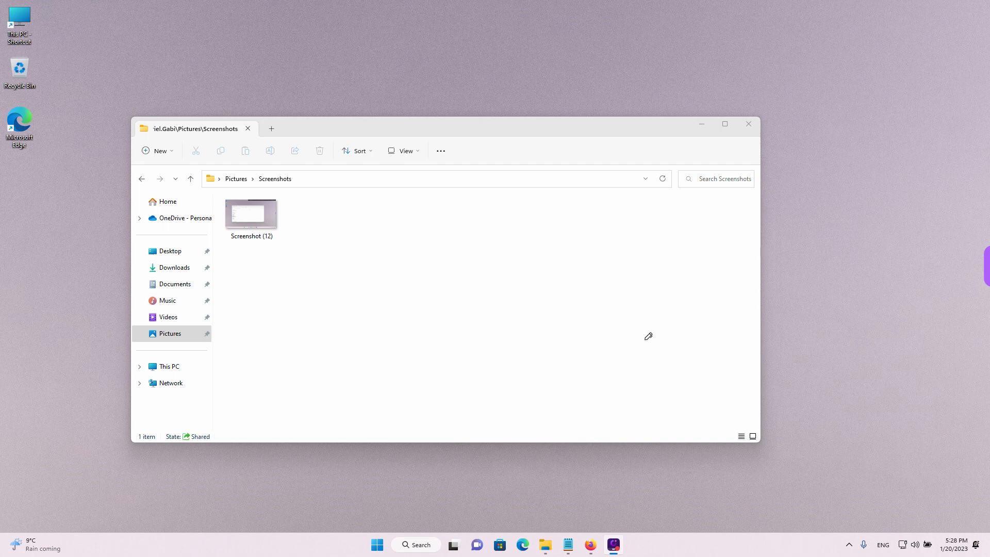
{"action": "mouse_move", "coordinate": [377, 268]}
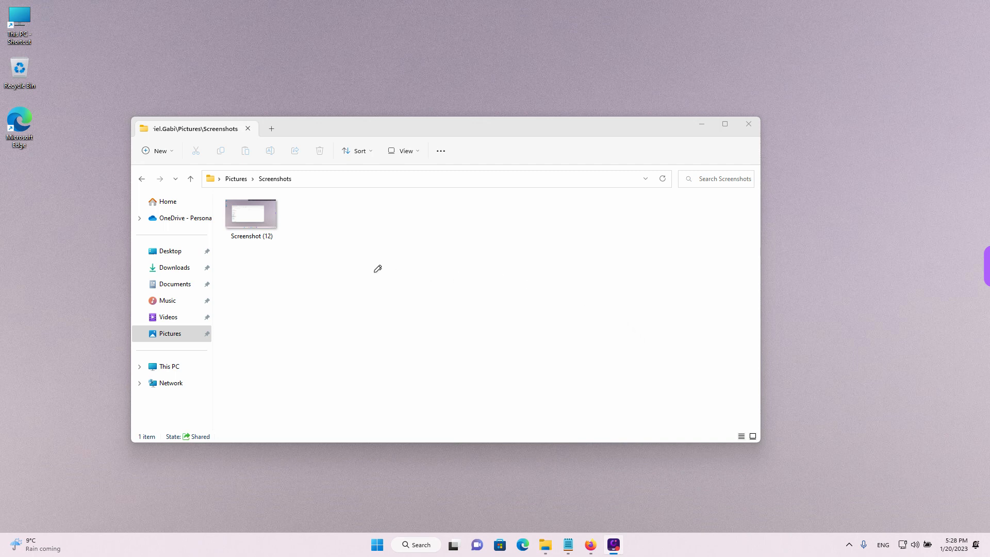
{"action": "mouse_move", "coordinate": [356, 254]}
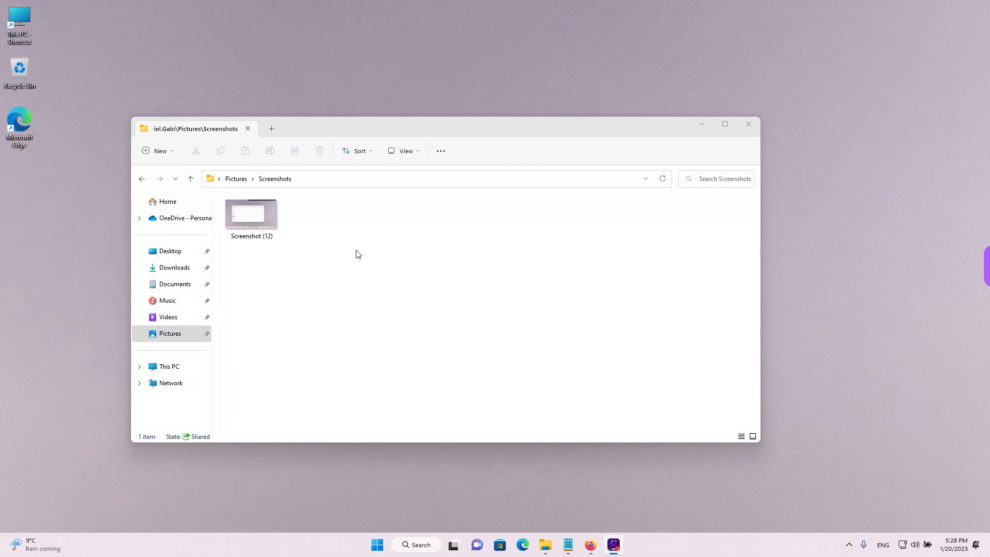
{"action": "mouse_move", "coordinate": [291, 139]}
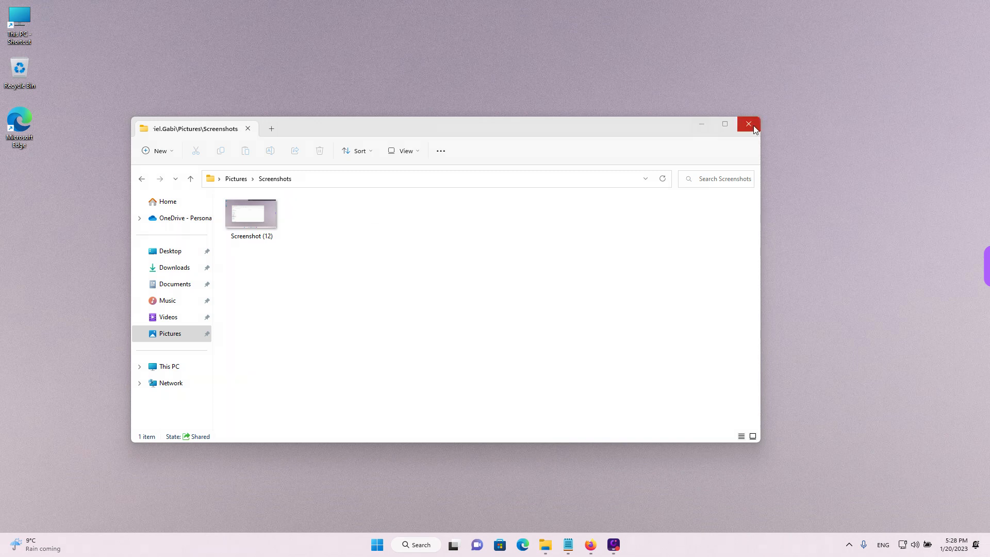
Close File Explorer and reopen a fresh window from the taskbar
{"action": "left_click", "coordinate": [748, 124]}
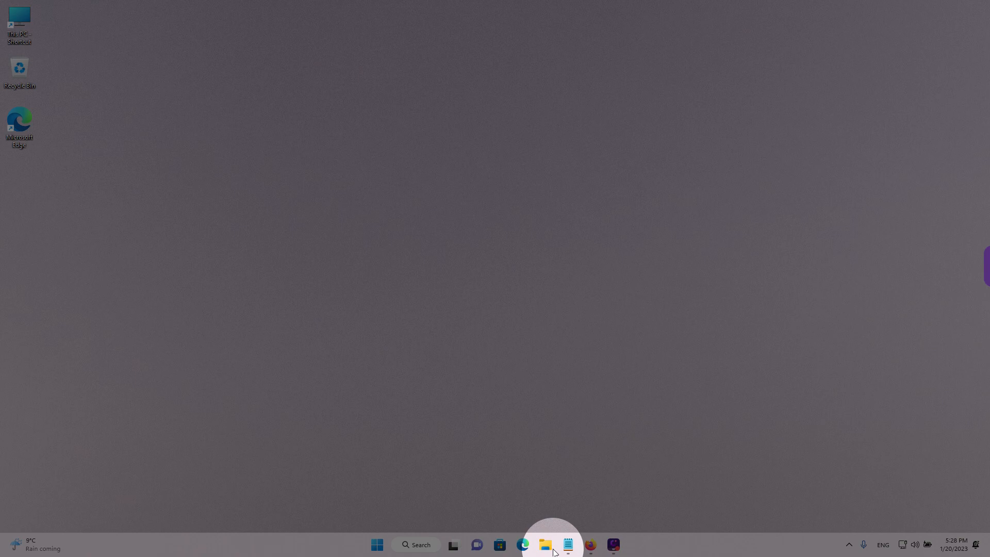
{"action": "left_click", "coordinate": [545, 545]}
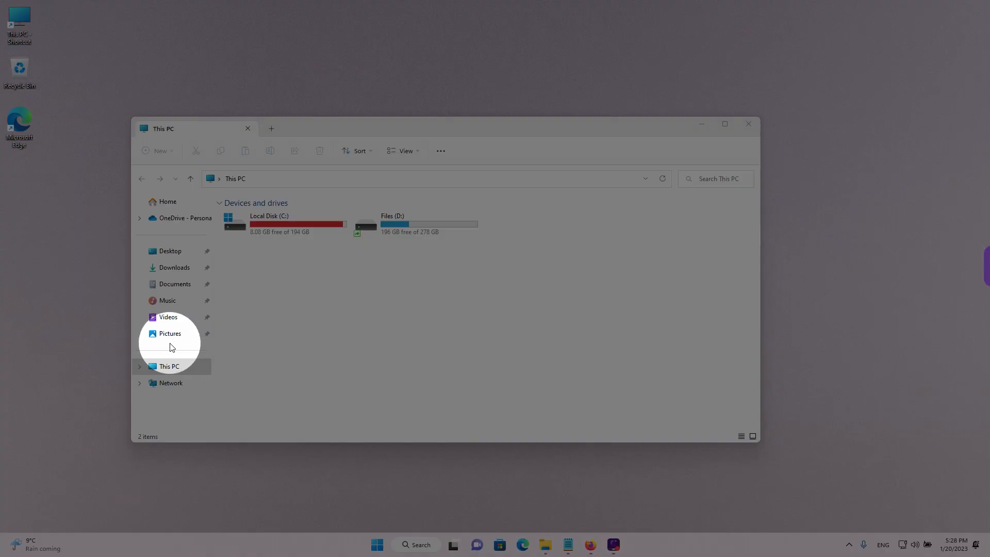
Navigate into Pictures > Screenshots to locate the Screenshot (12) image
{"action": "left_click", "coordinate": [170, 333]}
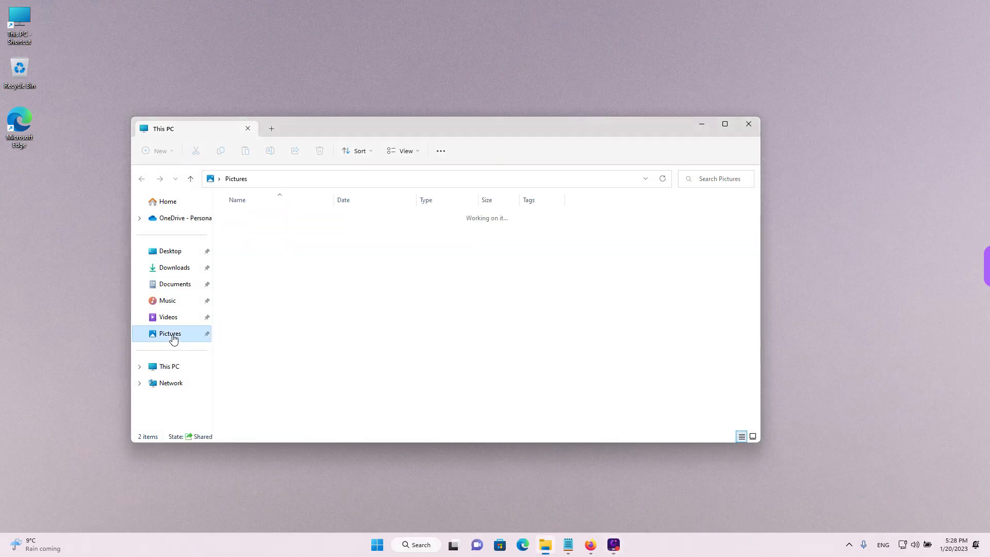
{"action": "left_click", "coordinate": [170, 333]}
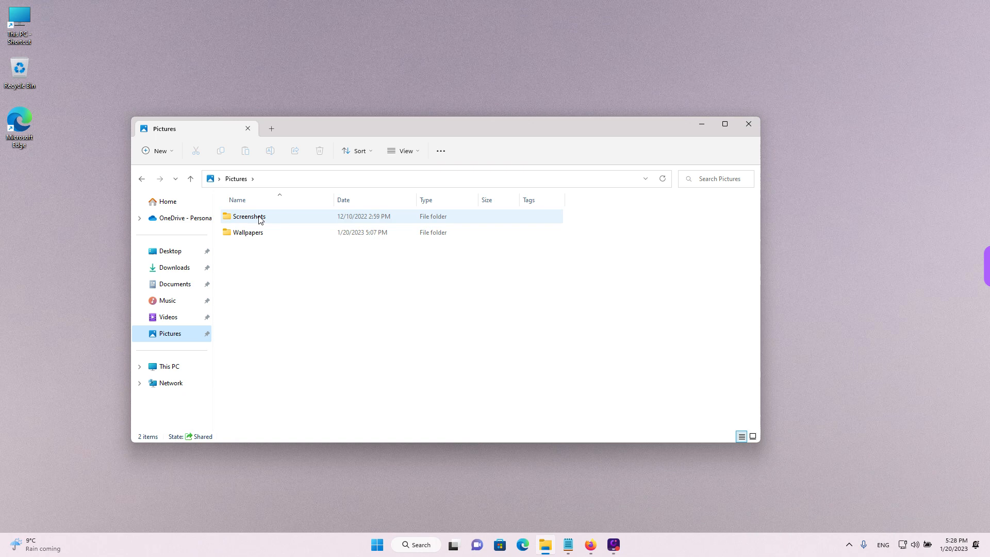
{"action": "double_click", "coordinate": [249, 216]}
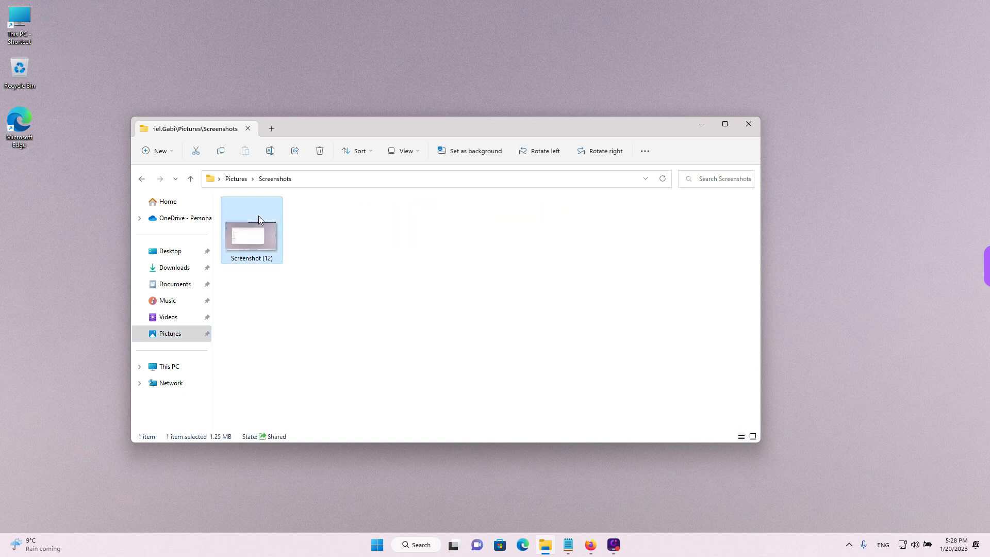
{"action": "double_click", "coordinate": [251, 230]}
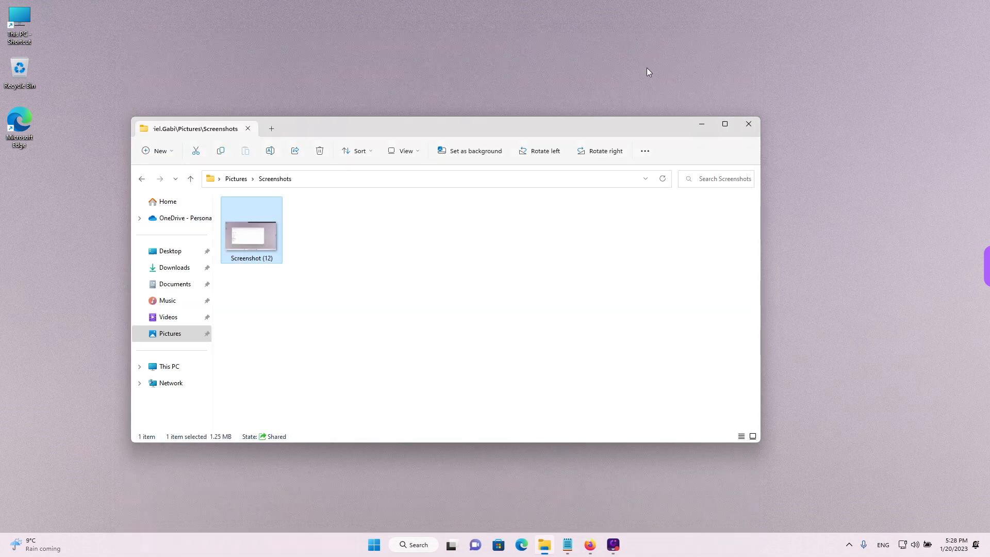
{"action": "left_click", "coordinate": [437, 223]}
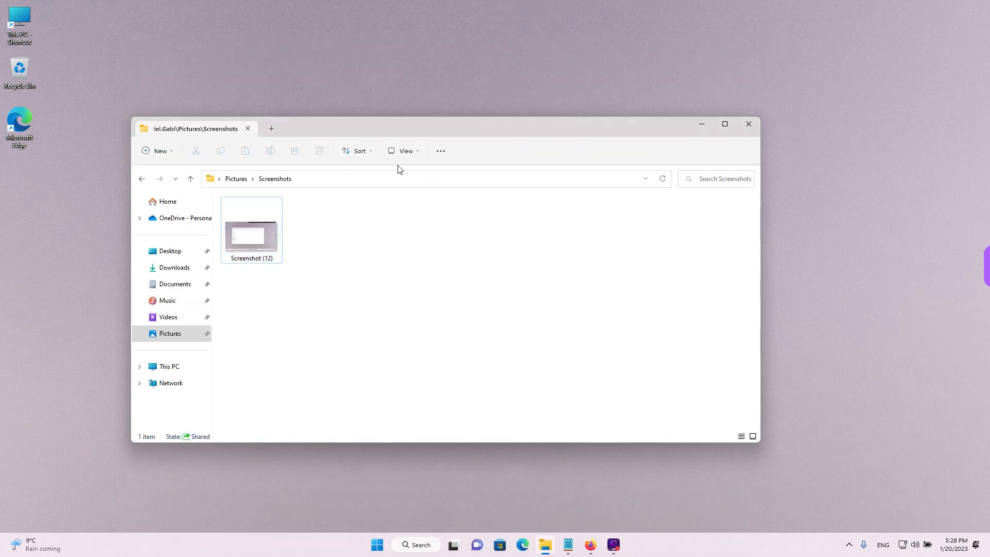
{"action": "left_click", "coordinate": [403, 150]}
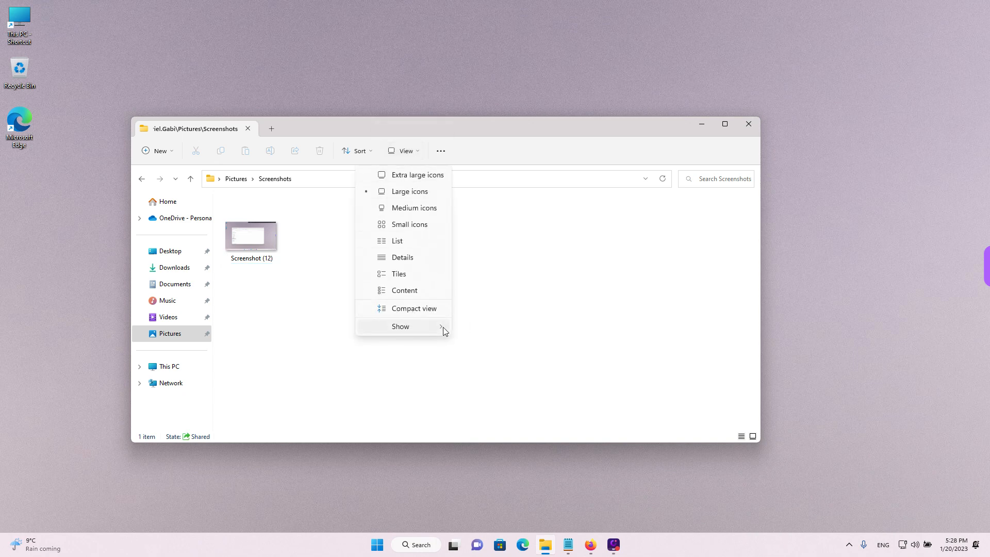
{"action": "left_click", "coordinate": [429, 257]}
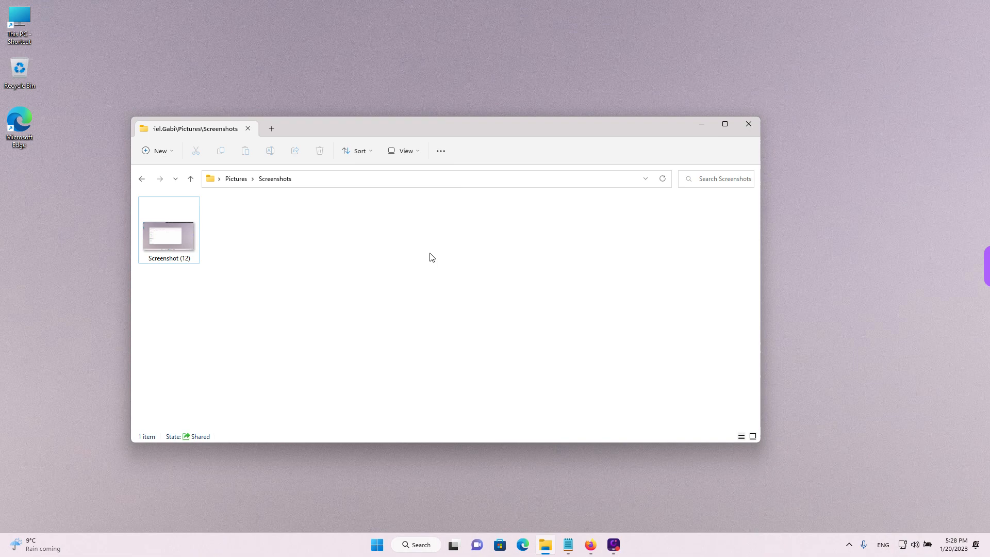
{"action": "mouse_move", "coordinate": [444, 177]}
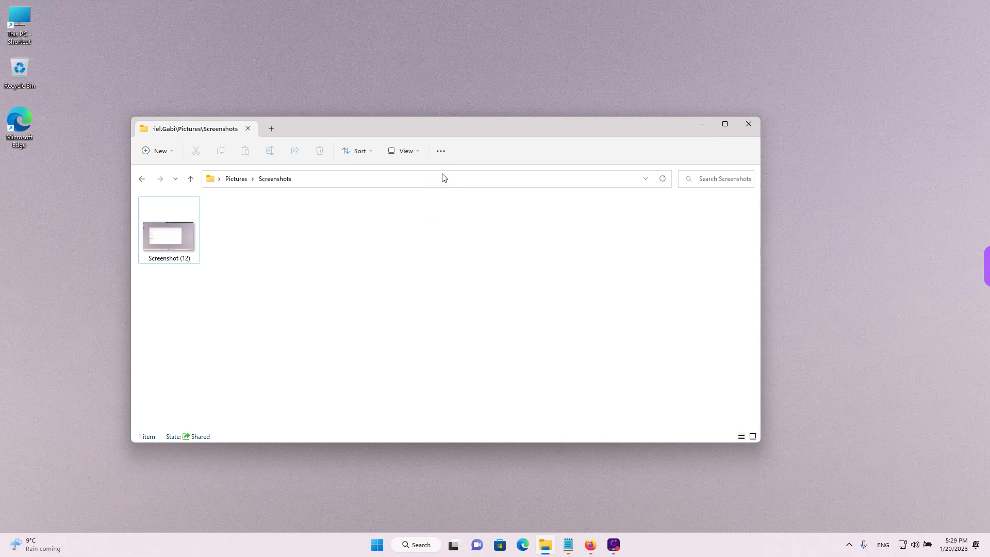
{"action": "left_click", "coordinate": [406, 151]}
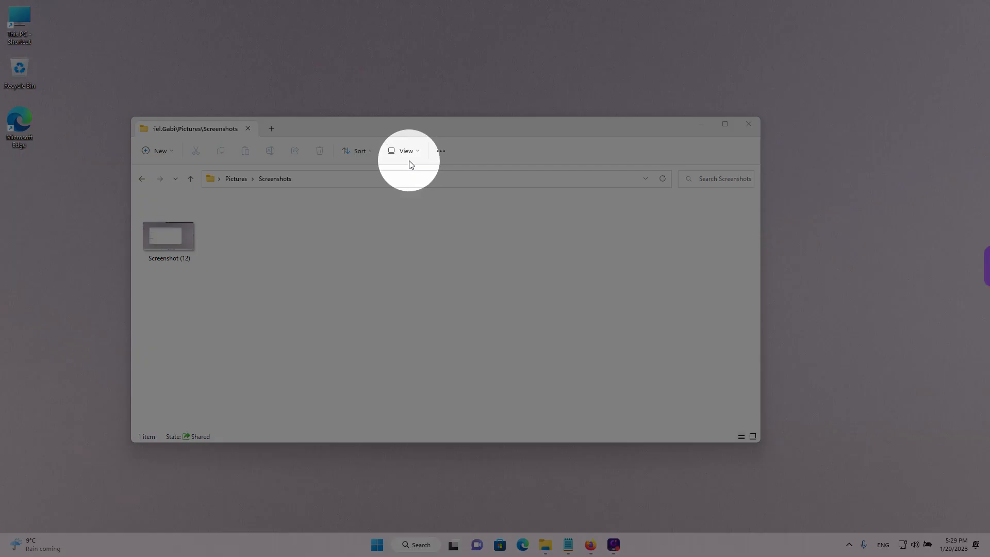
{"action": "left_click", "coordinate": [404, 151]}
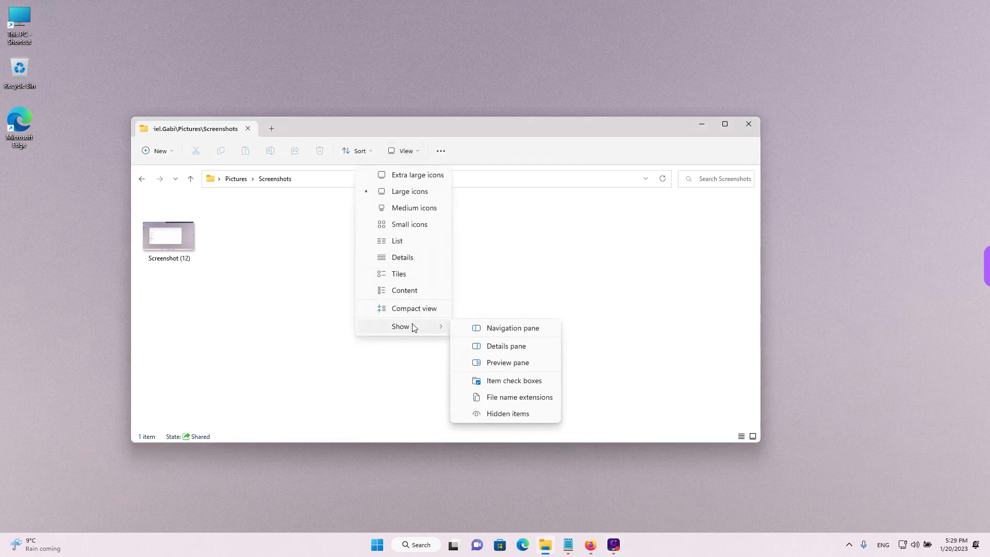
{"action": "mouse_move", "coordinate": [506, 333]}
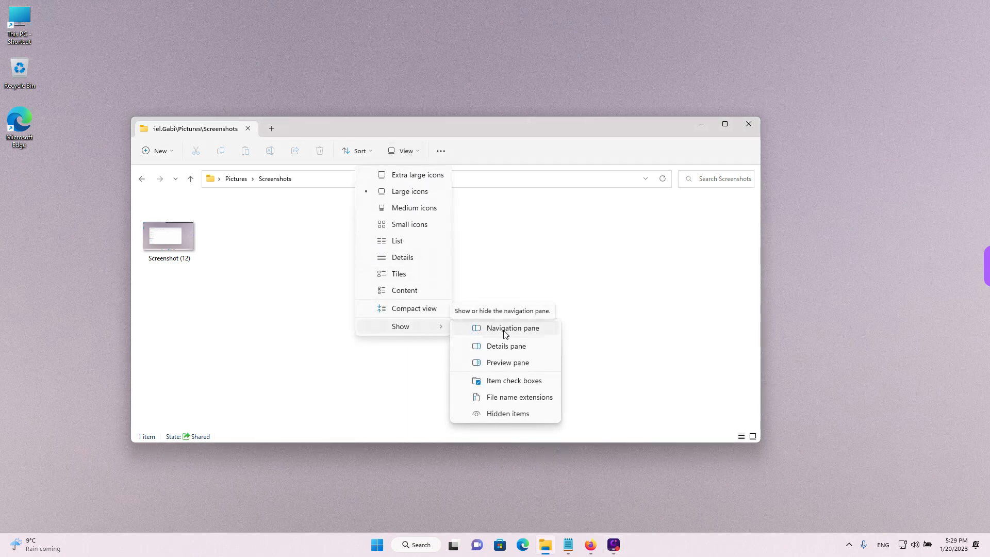
{"action": "left_click", "coordinate": [512, 328]}
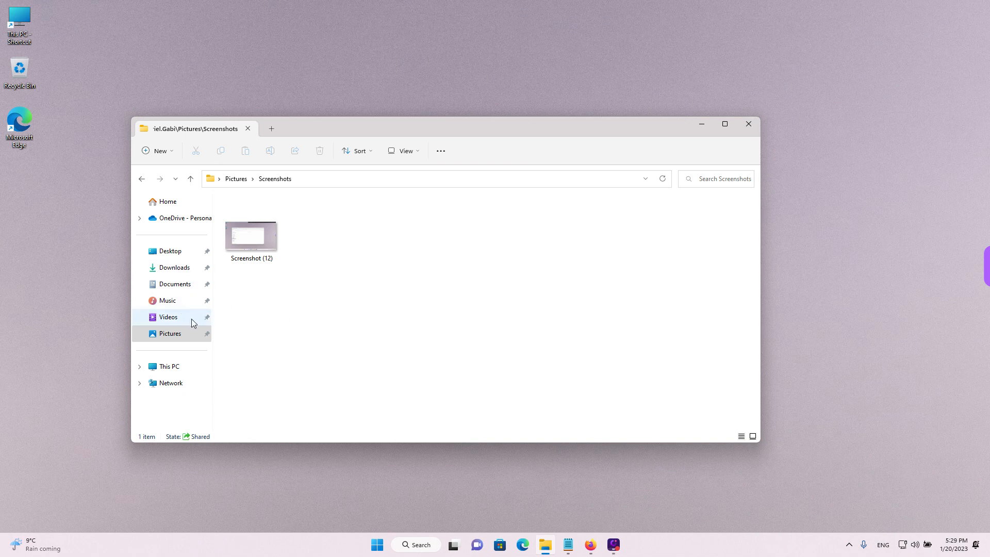
Unpin Pictures from Quick access via its right-click menu
{"action": "right_click", "coordinate": [169, 333]}
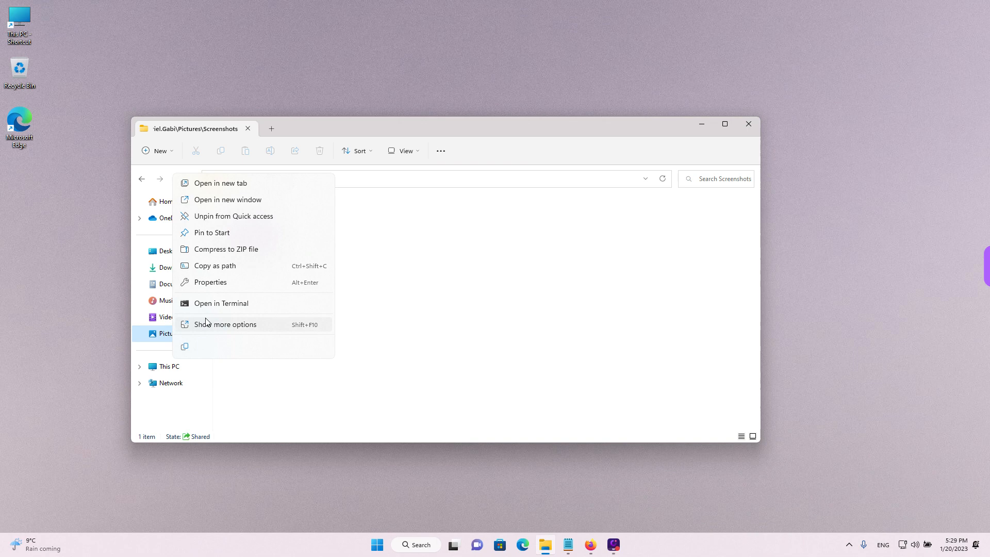
{"action": "left_click", "coordinate": [245, 354]}
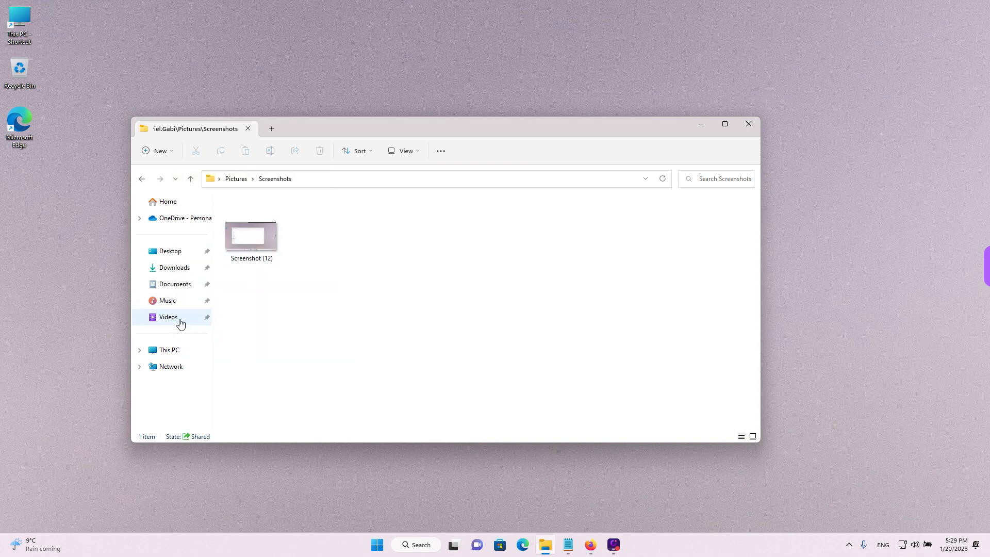
{"action": "mouse_move", "coordinate": [247, 350]}
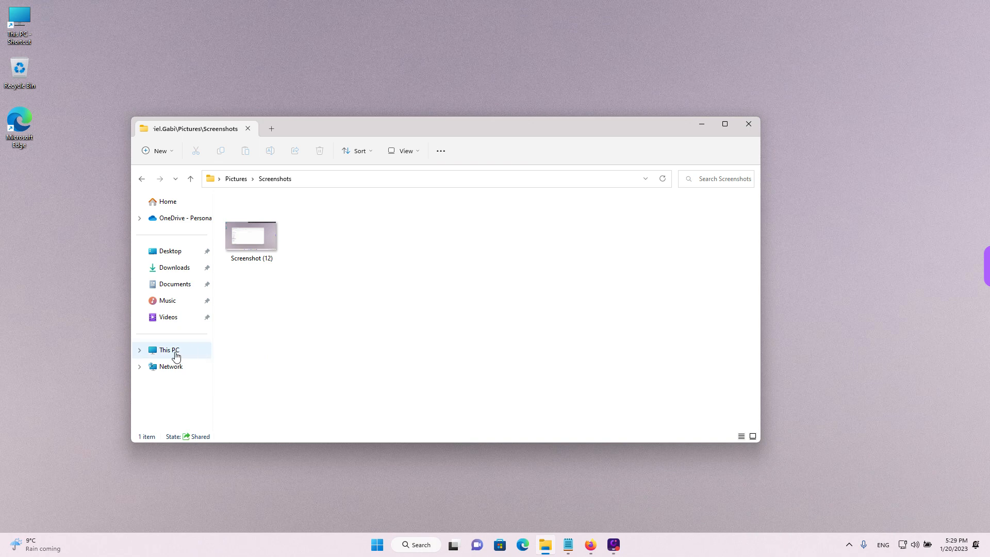
Browse from This PC into Local Disk (C:) and open the Users folder
{"action": "left_click", "coordinate": [170, 349]}
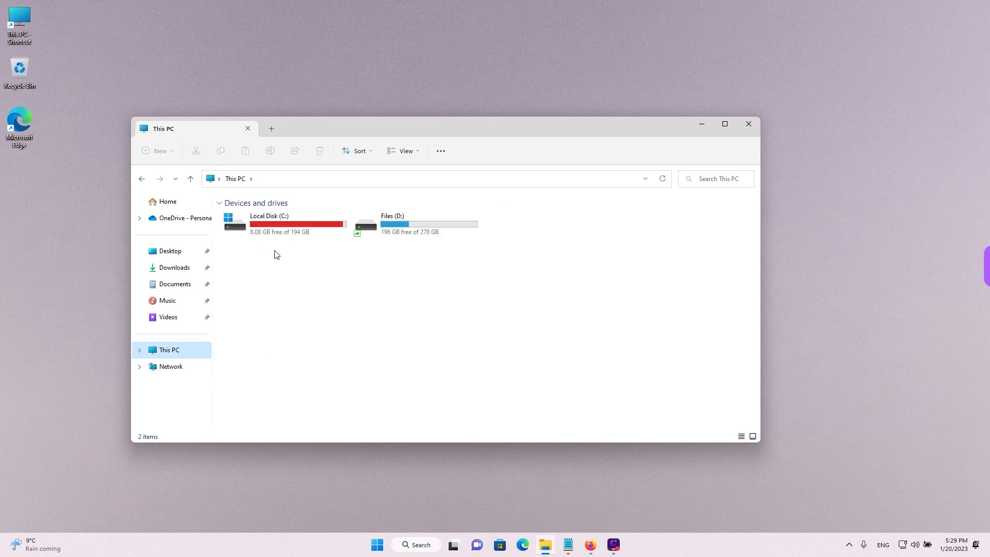
{"action": "mouse_move", "coordinate": [277, 224]}
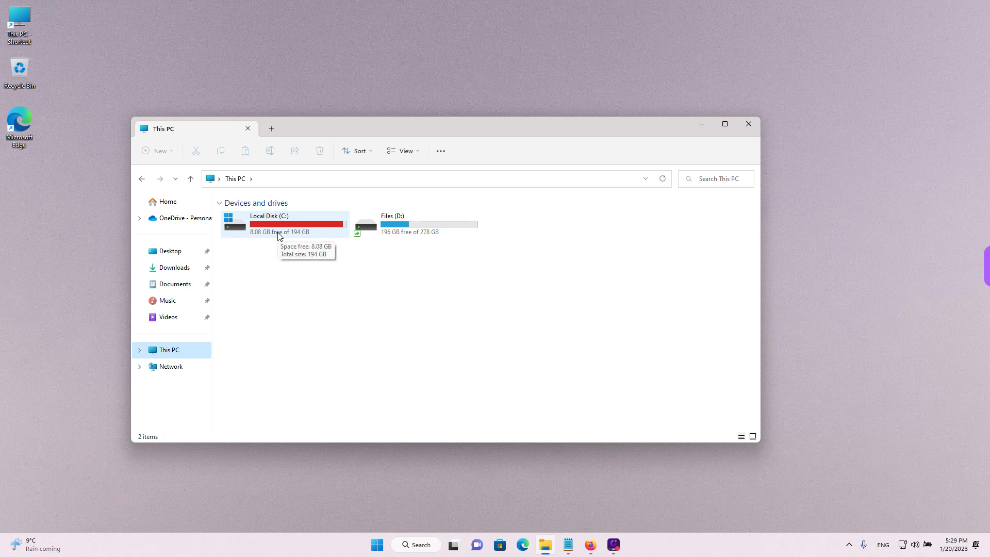
{"action": "double_click", "coordinate": [269, 224]}
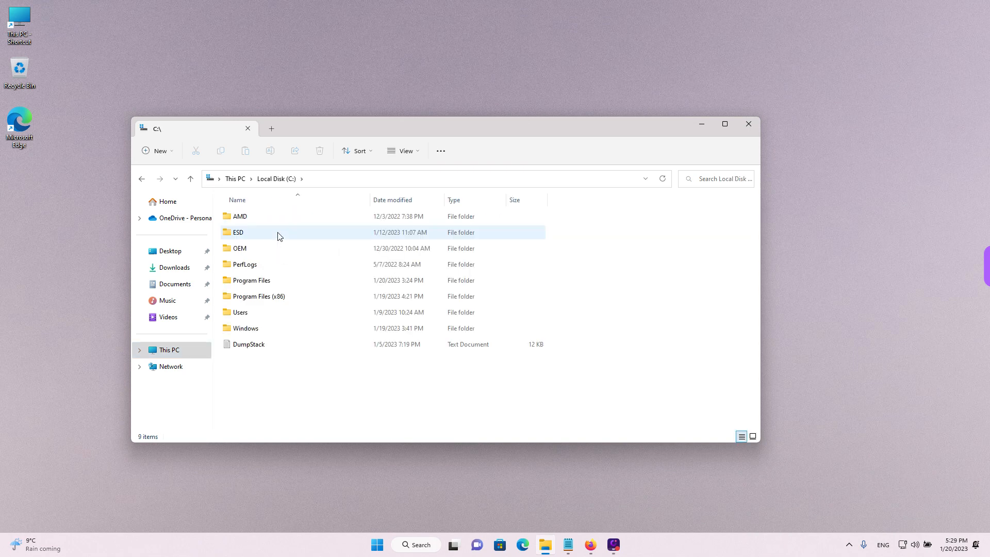
{"action": "left_click", "coordinate": [240, 311]}
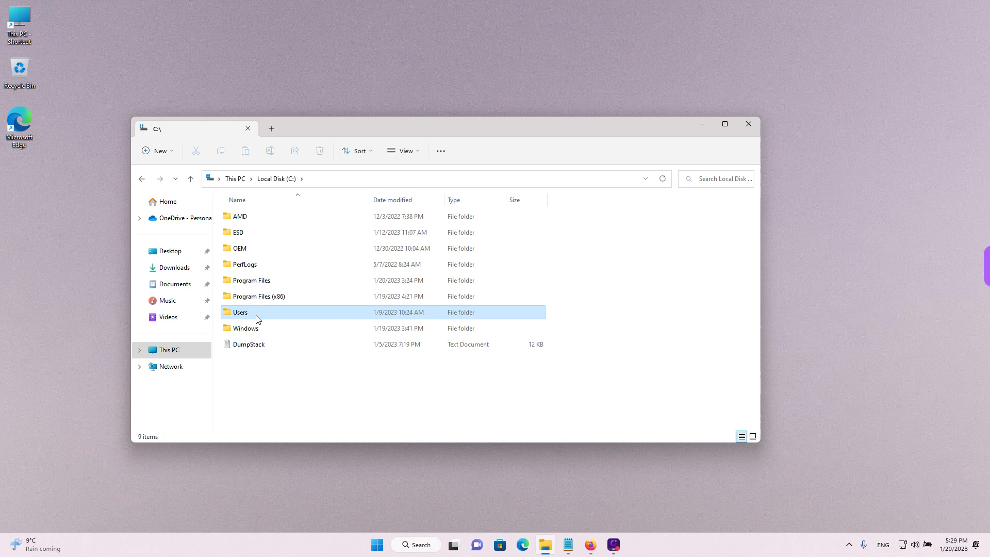
{"action": "left_click", "coordinate": [241, 311]}
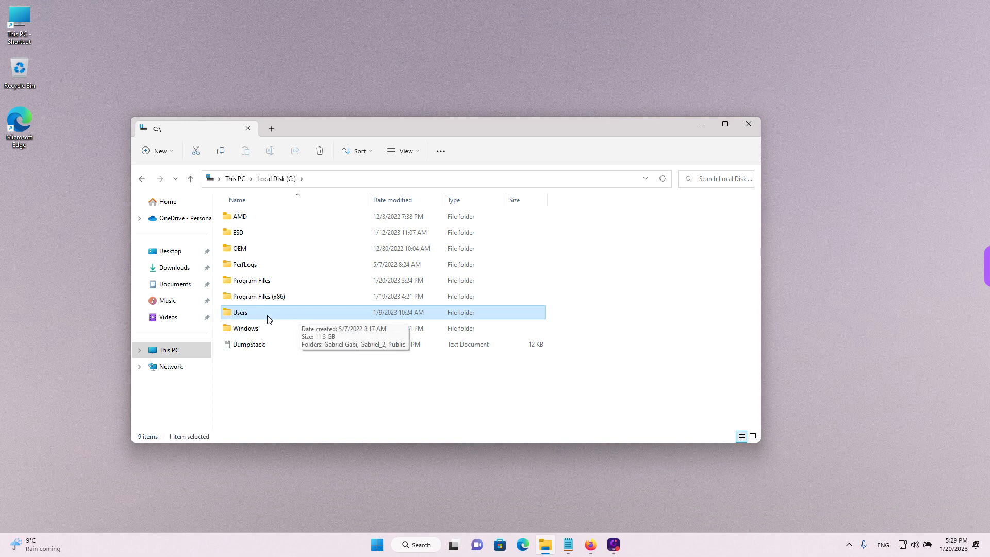
{"action": "double_click", "coordinate": [240, 312]}
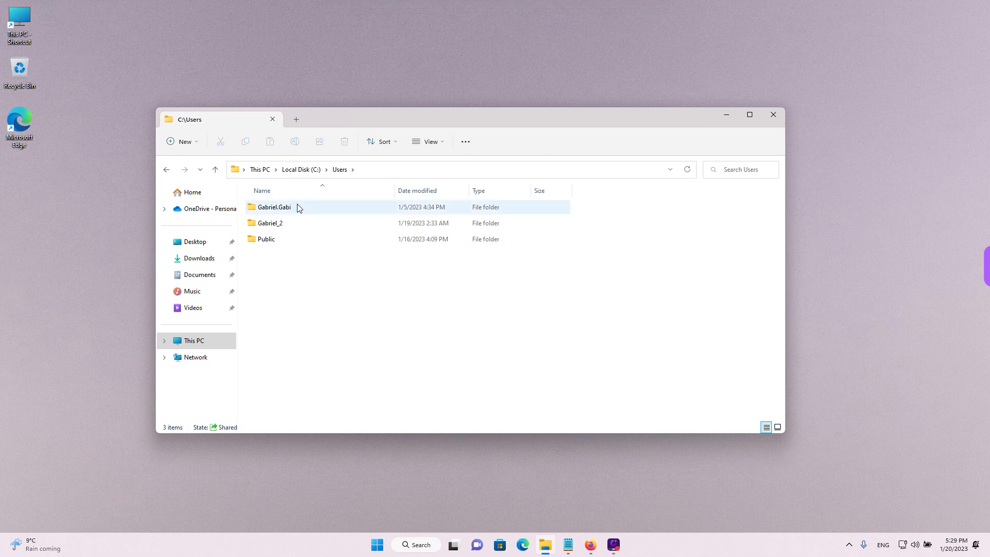
Select the second account folder, then bring up the desktop's right-click menu
{"action": "left_click", "coordinate": [271, 223]}
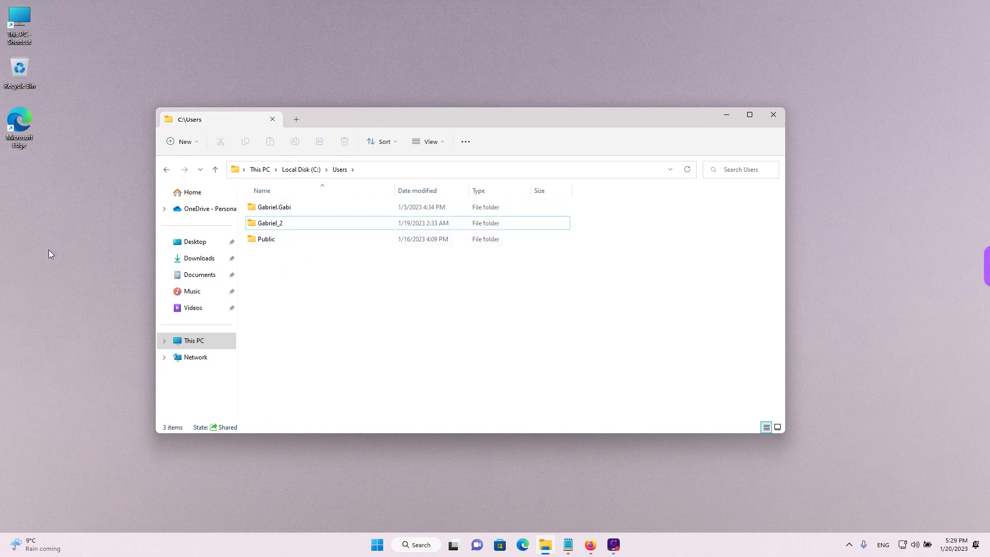
{"action": "right_click", "coordinate": [51, 254]}
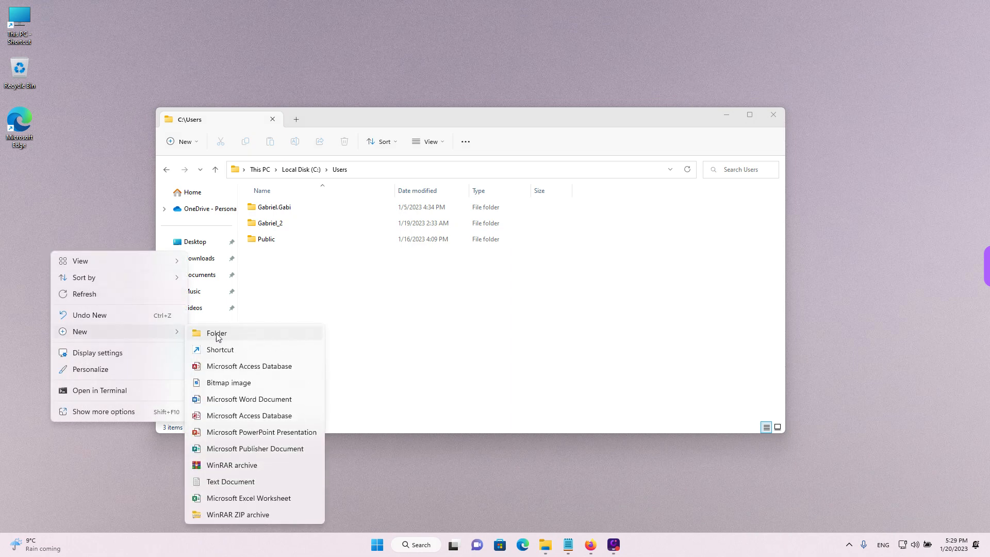
Create a new empty folder on the desktop and review its Properties dialog
{"action": "left_click", "coordinate": [215, 334]}
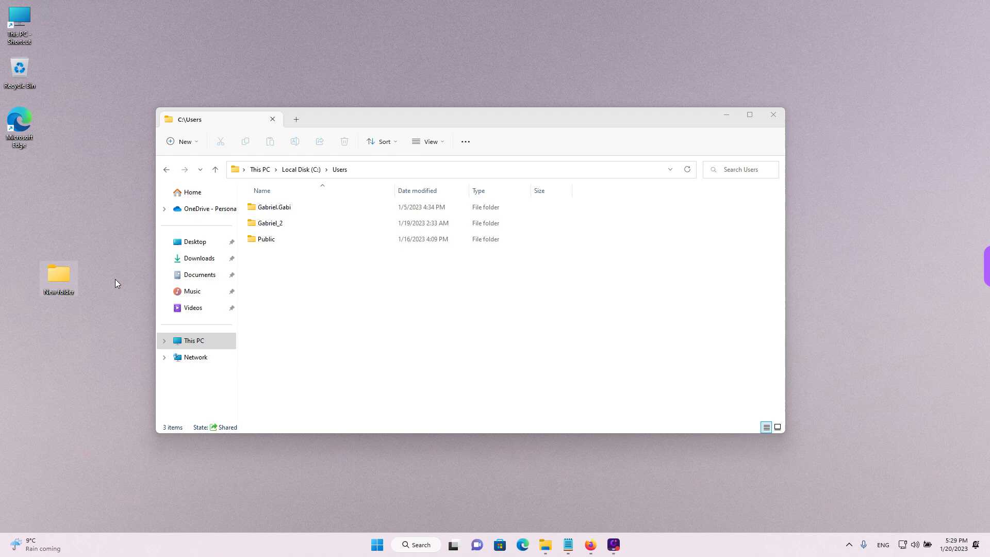
{"action": "right_click", "coordinate": [58, 278]}
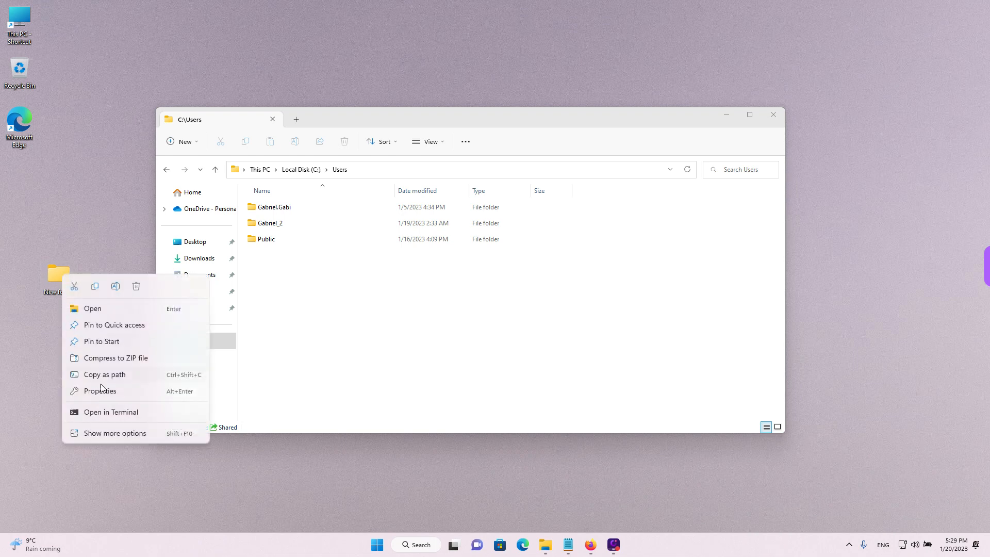
{"action": "left_click", "coordinate": [100, 390]}
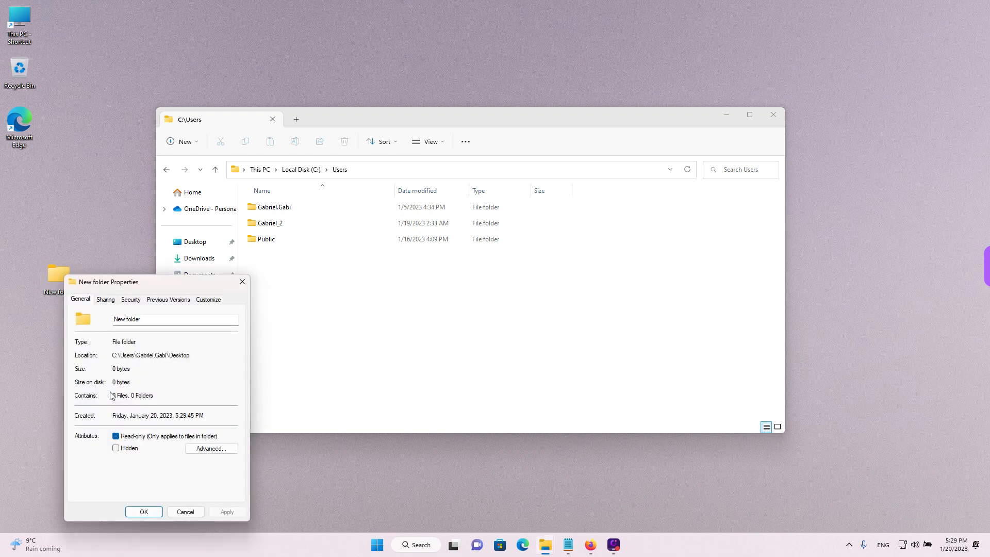
{"action": "double_click", "coordinate": [148, 354]}
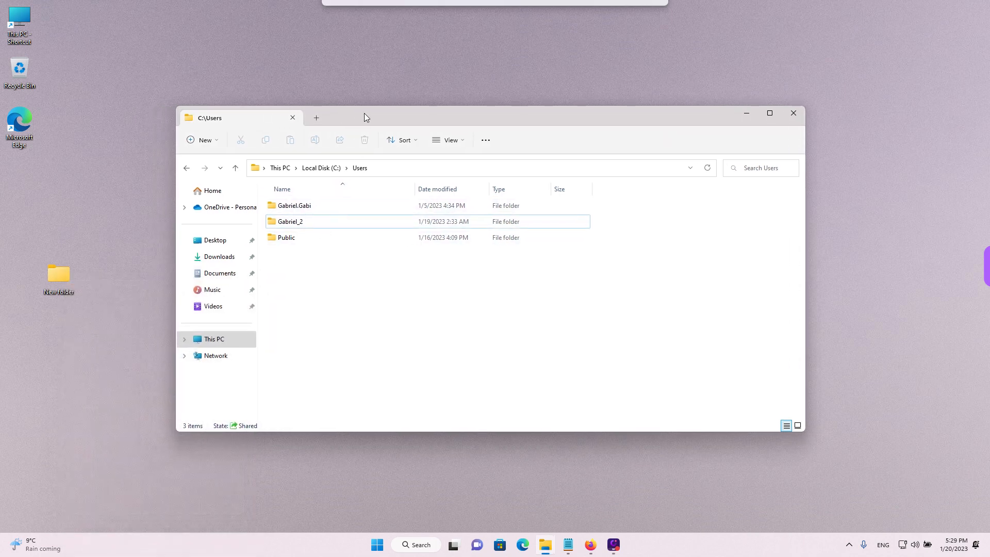
Open the first user's home folder and go into its Pictures folder
{"action": "left_click", "coordinate": [294, 205]}
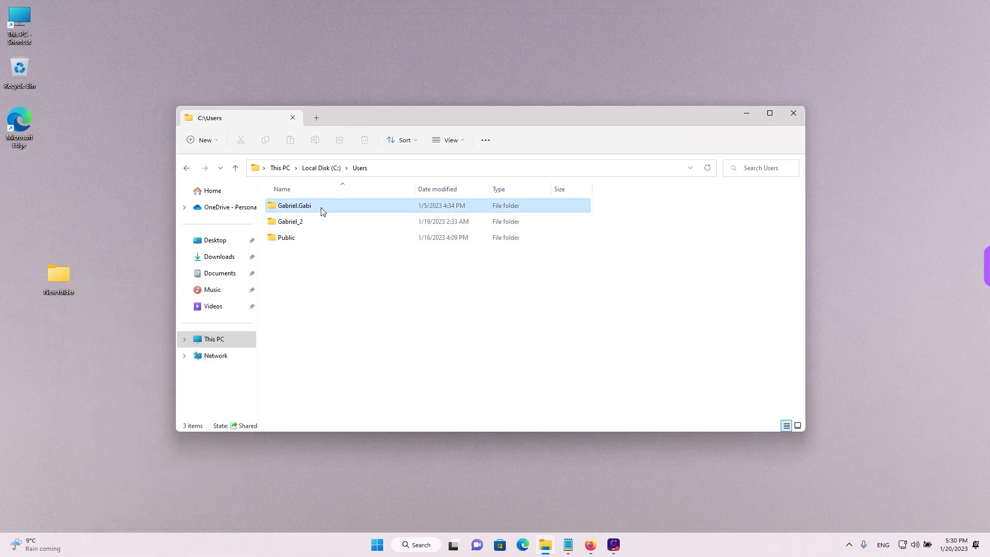
{"action": "left_click", "coordinate": [294, 205]}
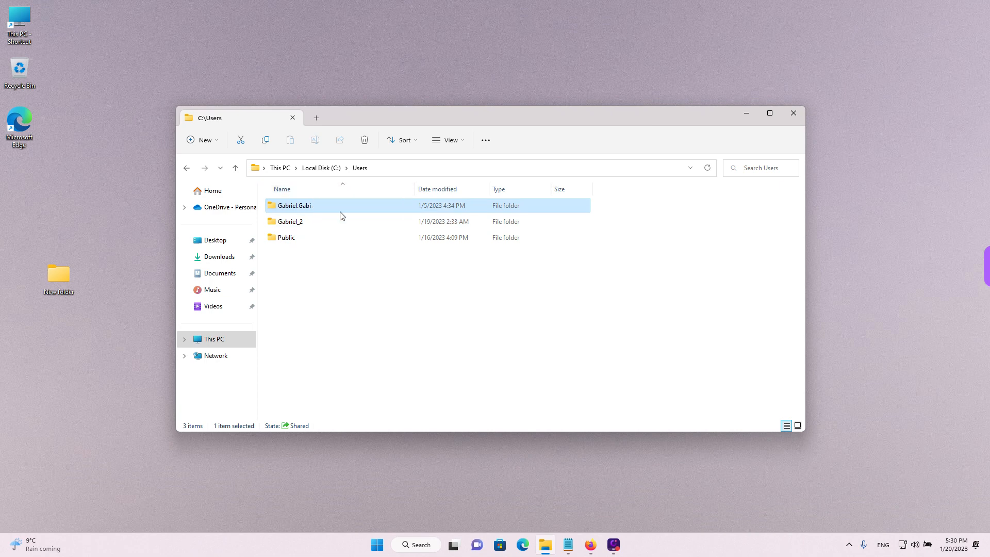
{"action": "mouse_move", "coordinate": [312, 211]}
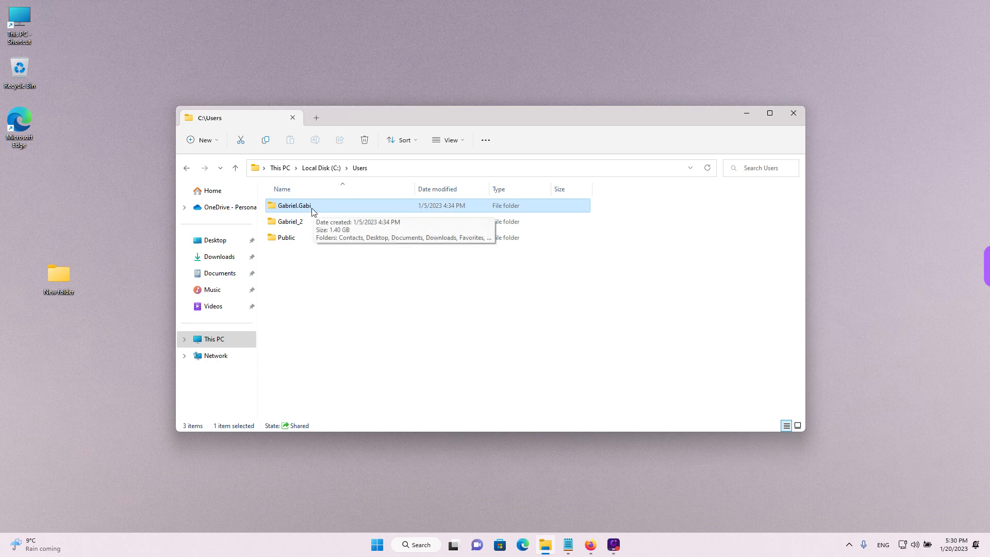
{"action": "double_click", "coordinate": [294, 205]}
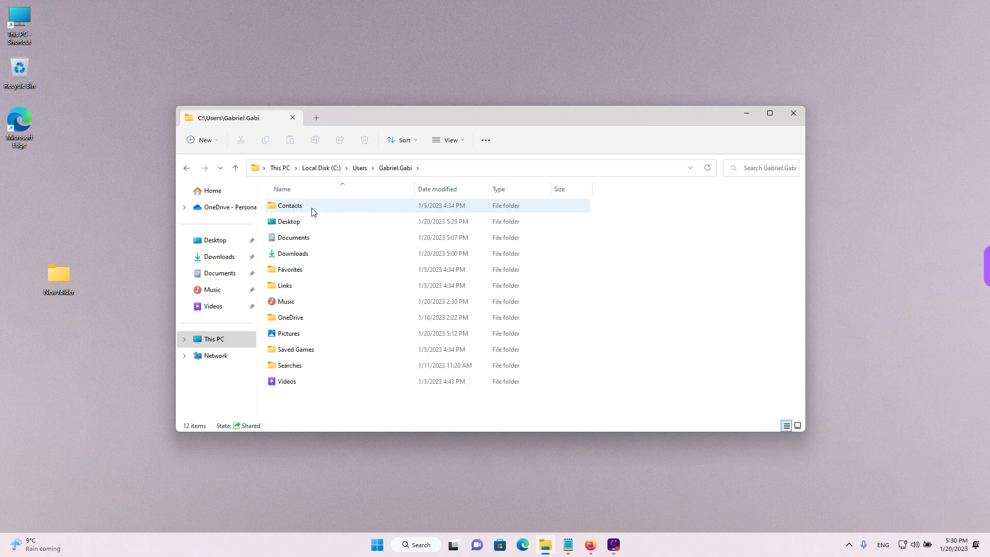
{"action": "left_click", "coordinate": [288, 333]}
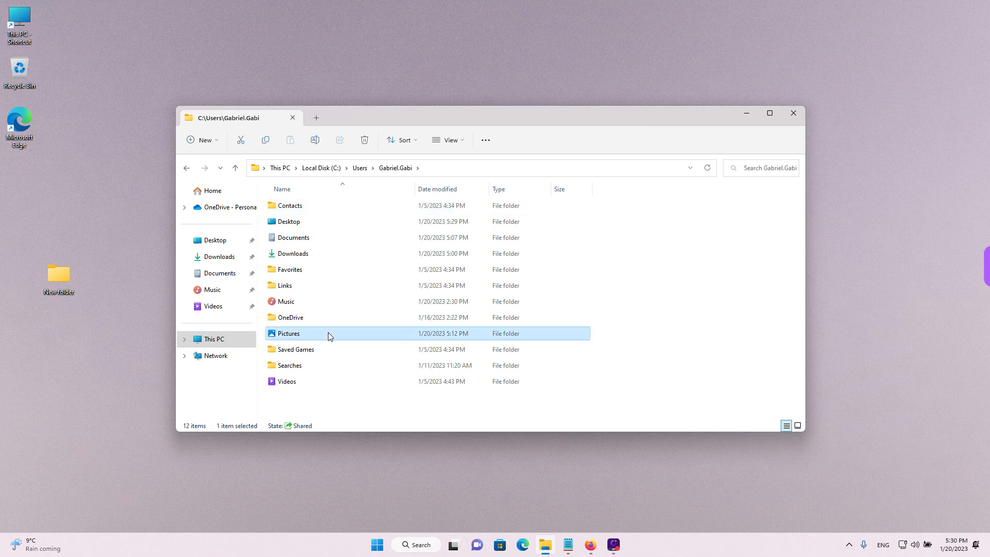
{"action": "double_click", "coordinate": [288, 333]}
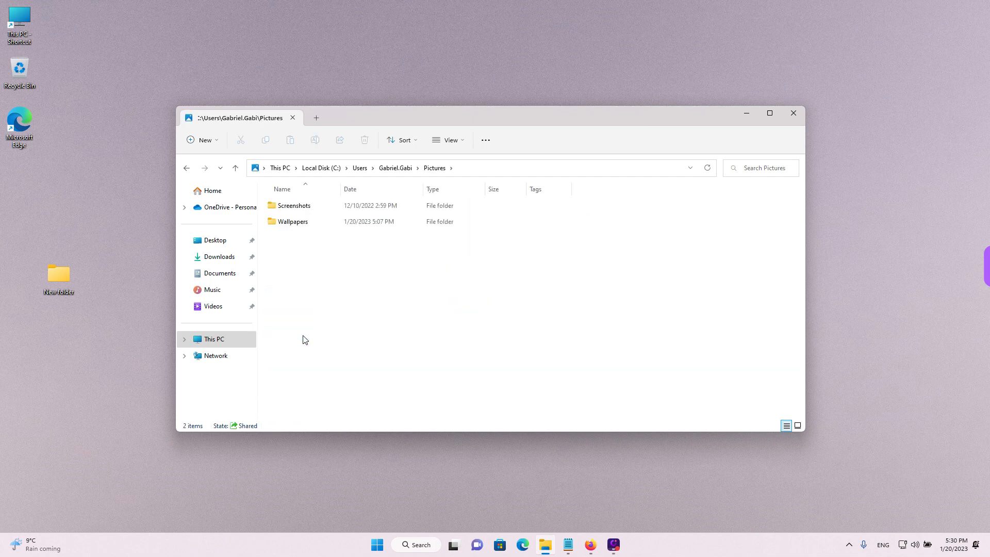
{"action": "mouse_move", "coordinate": [313, 205]}
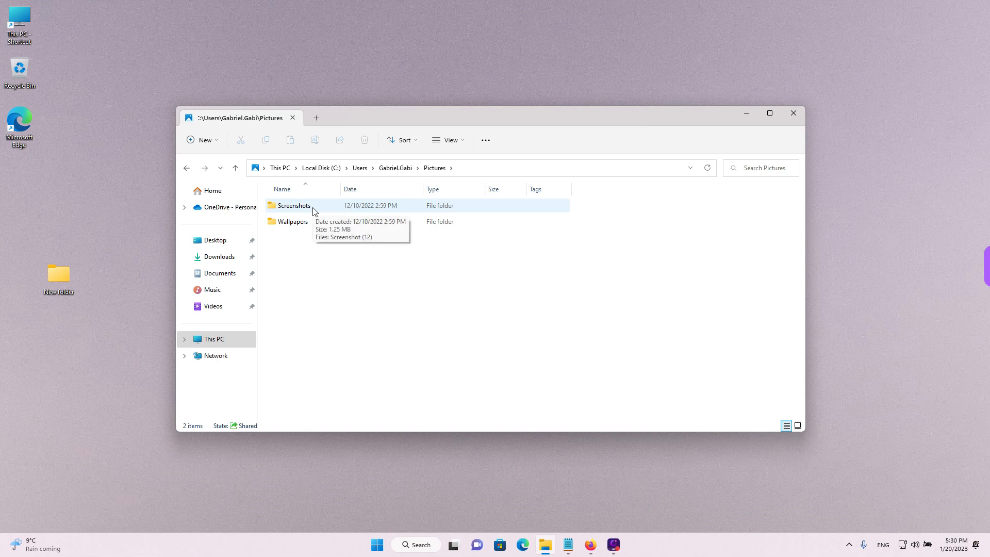
Open Screenshots and view Screenshot (12) in the image viewer
{"action": "double_click", "coordinate": [294, 206]}
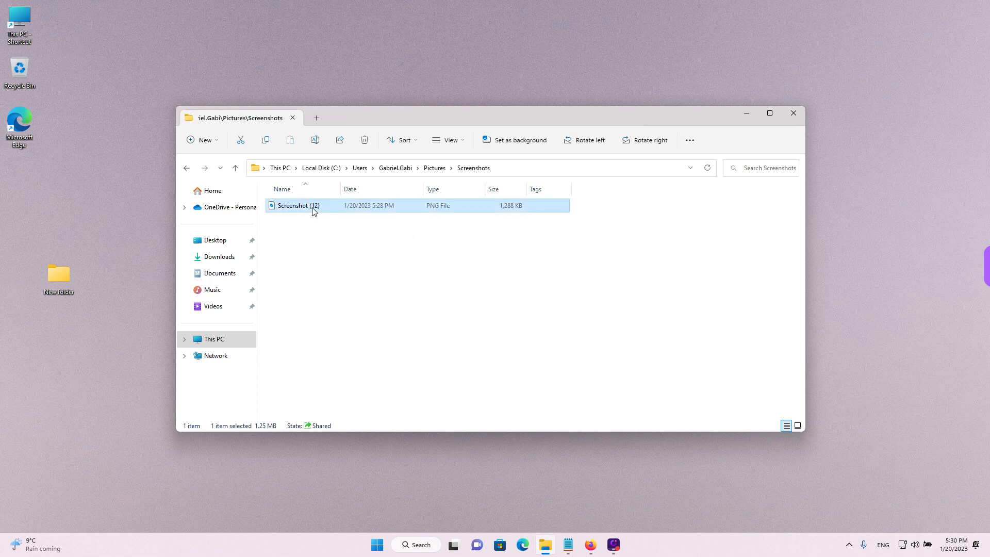
{"action": "double_click", "coordinate": [297, 205]}
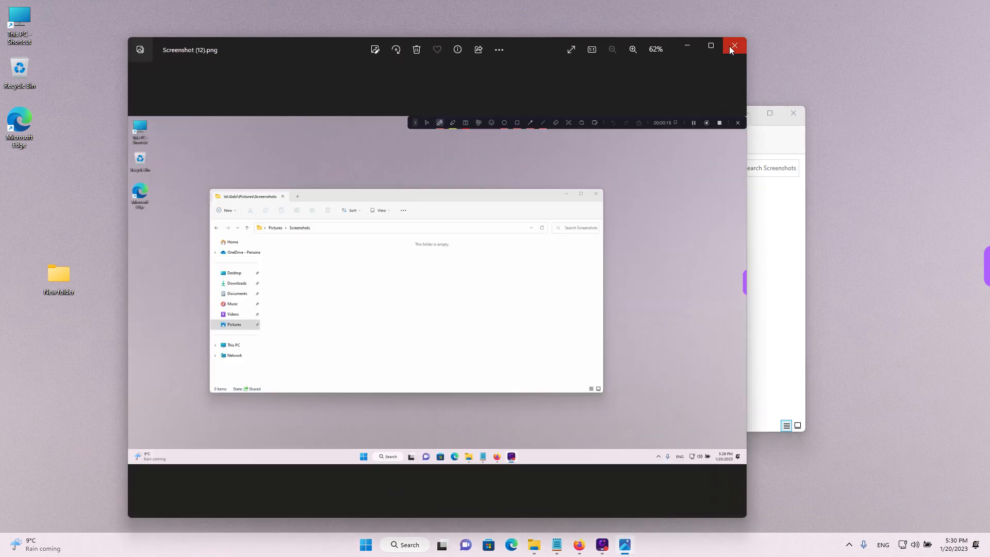
Close the image, pin Pictures back to Quick access, and close File Explorer
{"action": "left_click", "coordinate": [733, 46]}
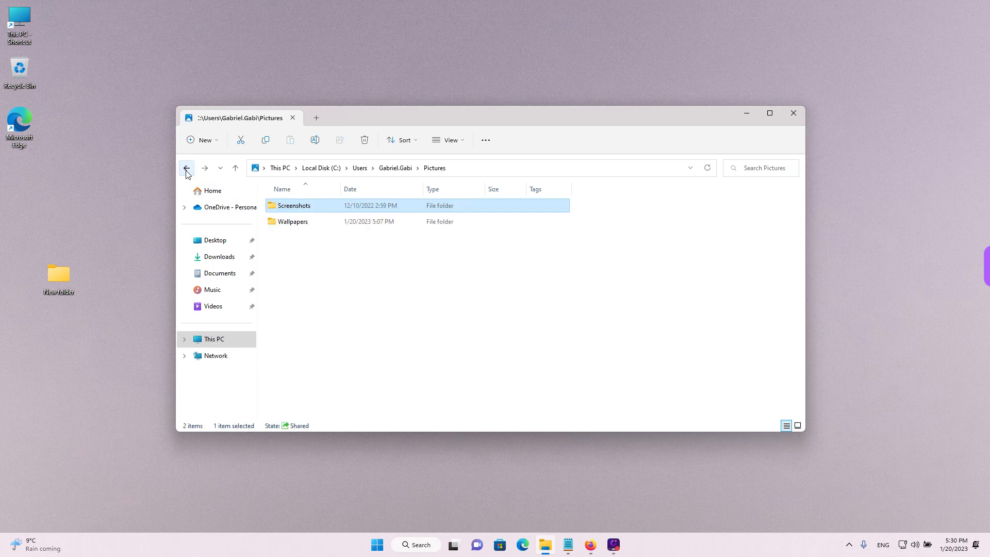
{"action": "left_click", "coordinate": [187, 168]}
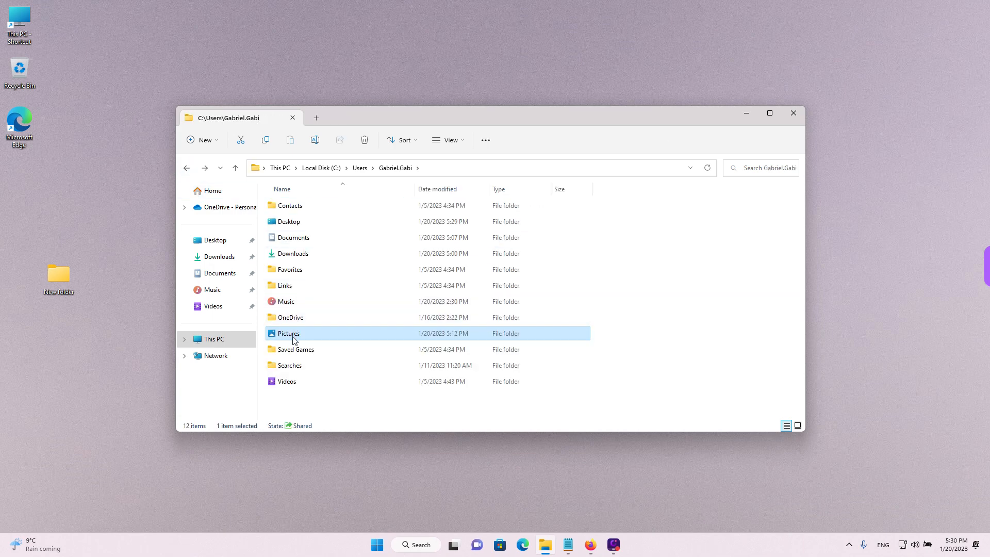
{"action": "right_click", "coordinate": [288, 333]}
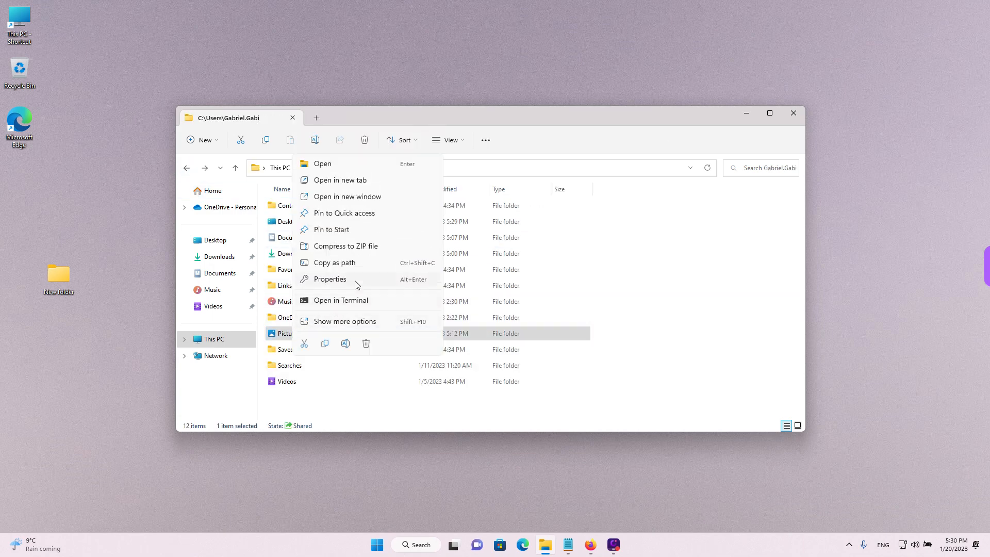
{"action": "mouse_move", "coordinate": [384, 218]}
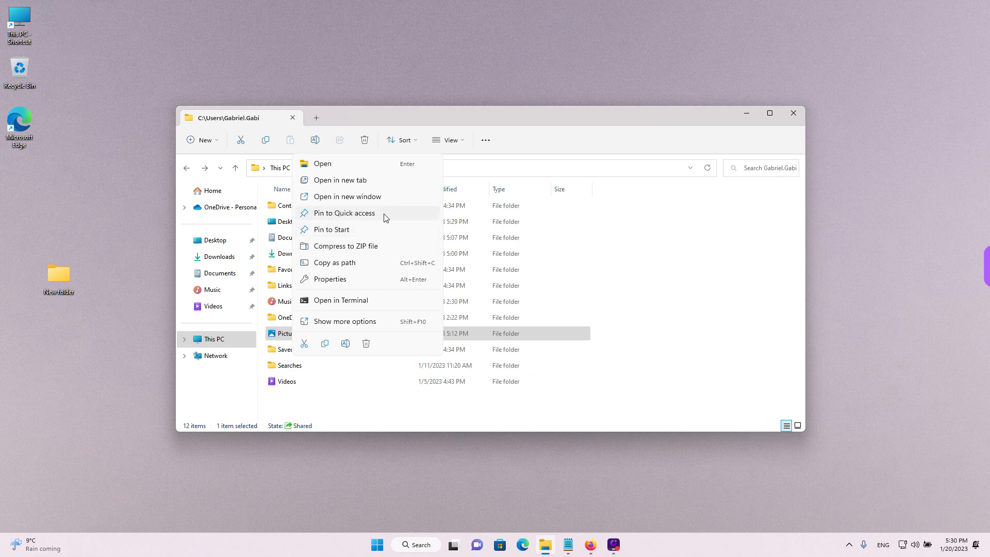
{"action": "left_click", "coordinate": [345, 213]}
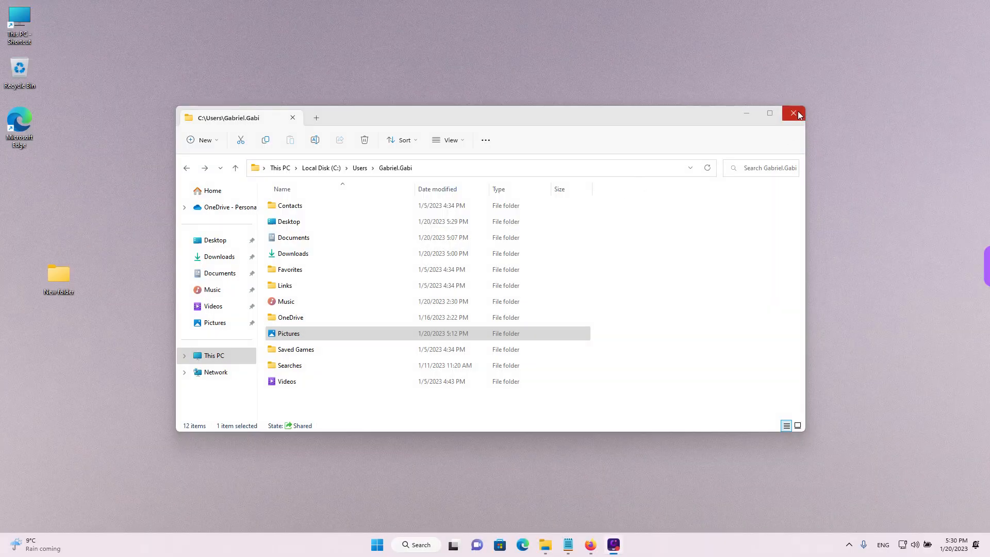
{"action": "left_click", "coordinate": [795, 113]}
{"action": "type", "text": "s"}
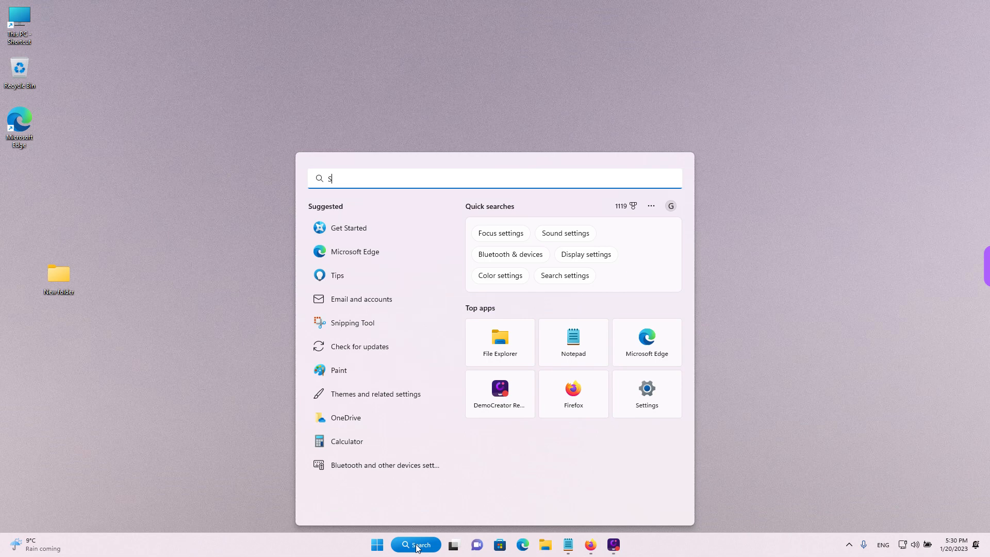
{"action": "type", "text": "nipping Tool"}
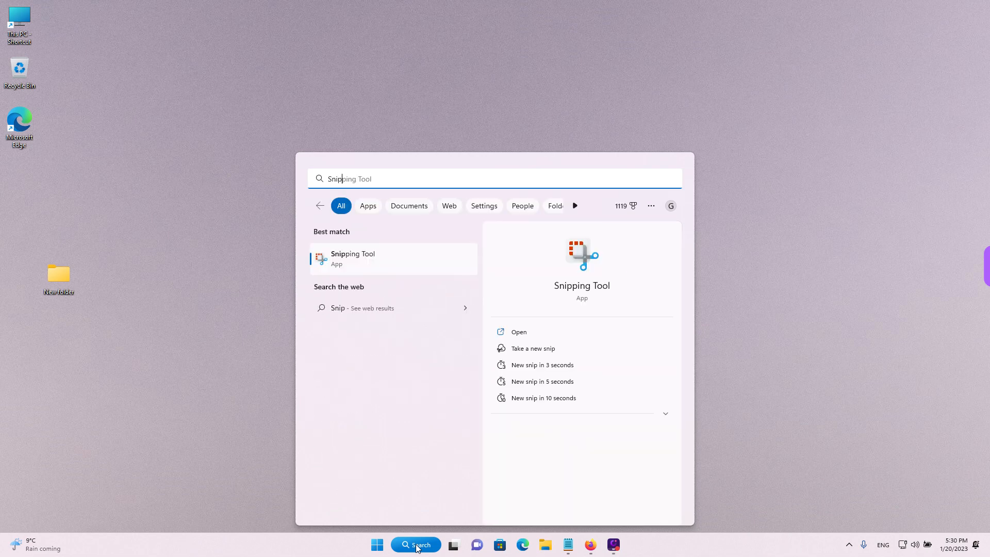
{"action": "left_click", "coordinate": [352, 258]}
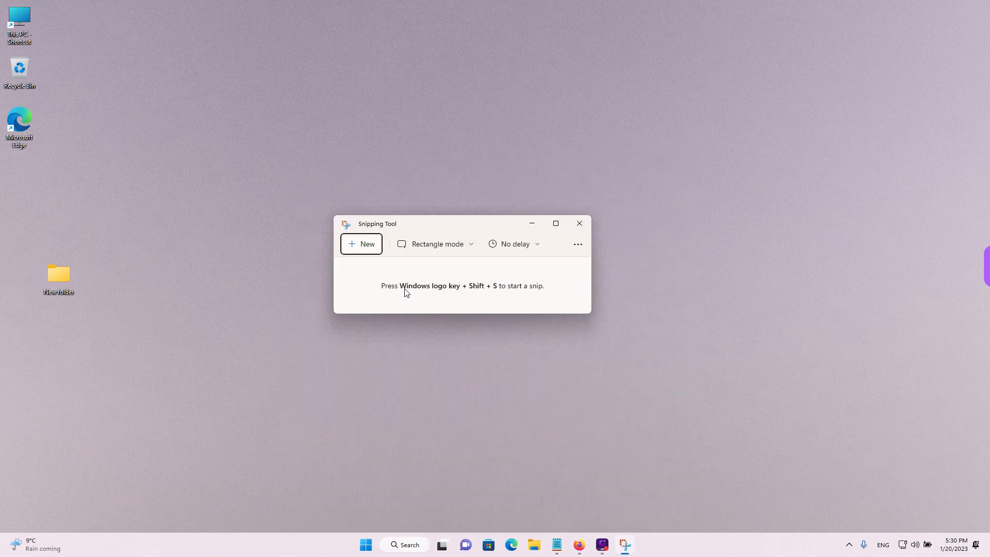
{"action": "left_click", "coordinate": [577, 224]}
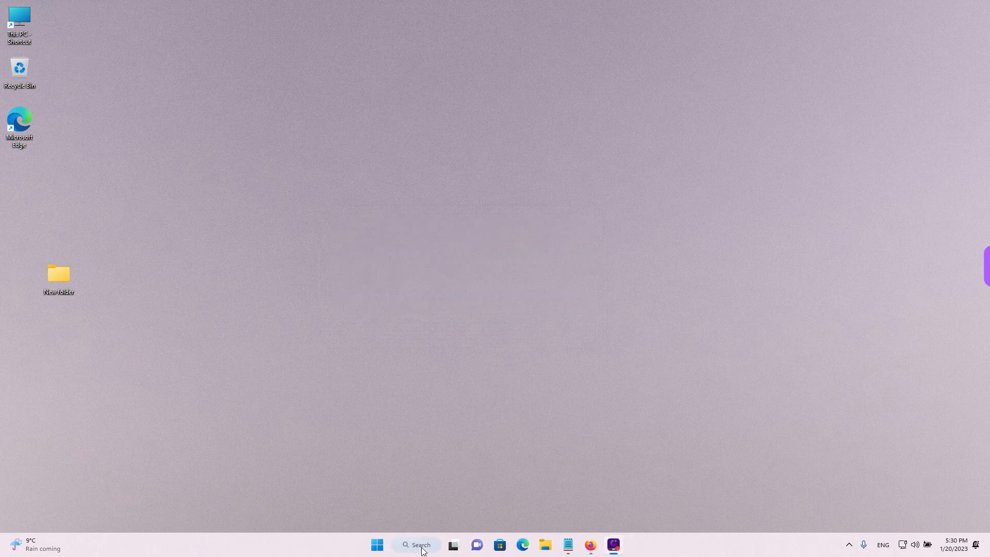
{"action": "type", "text": "Paint"}
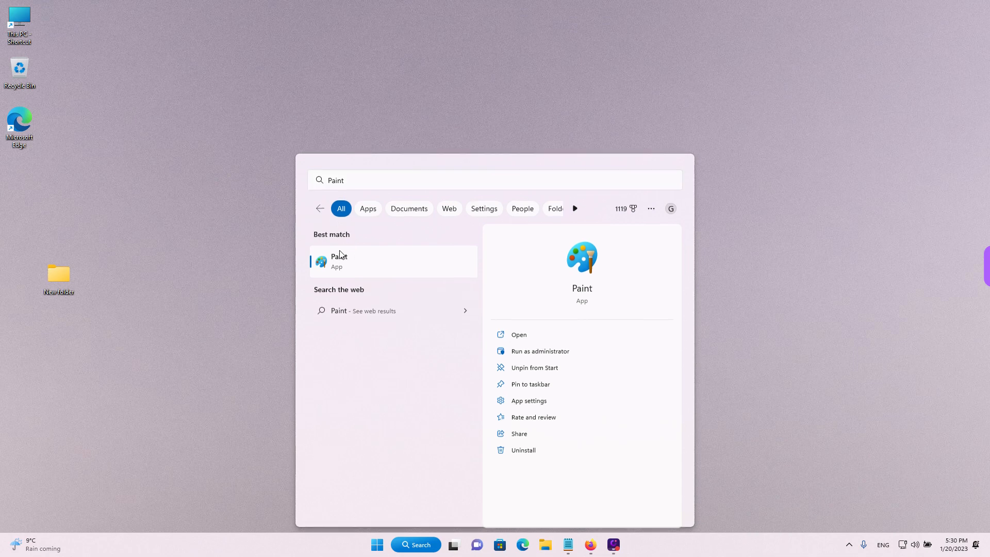
Launch Paint from the Windows Search results
{"action": "left_click", "coordinate": [340, 260]}
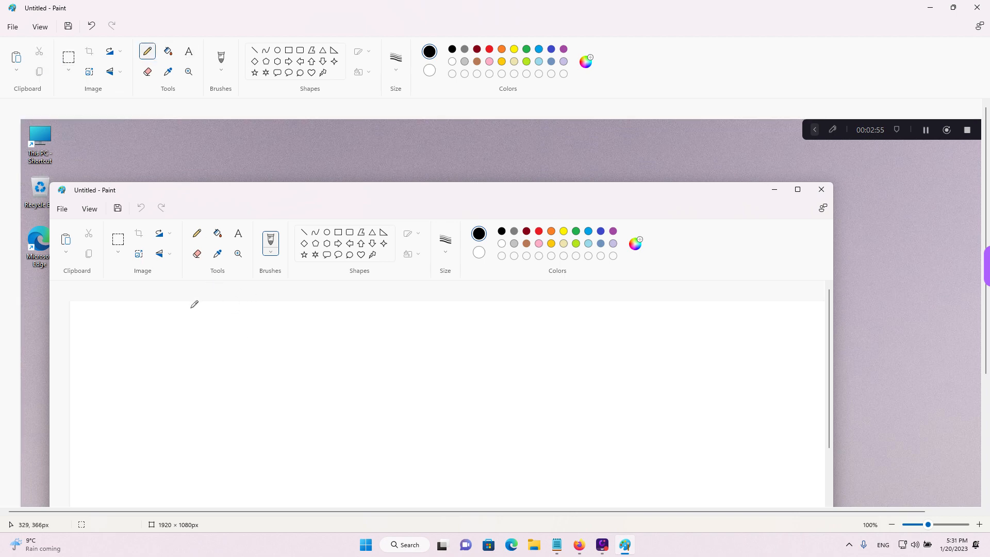
Draw a black freehand loop around the Tools group in the pasted screenshot
{"action": "left_click_drag", "start_coordinate": [196, 304], "coordinate": [258, 223]}
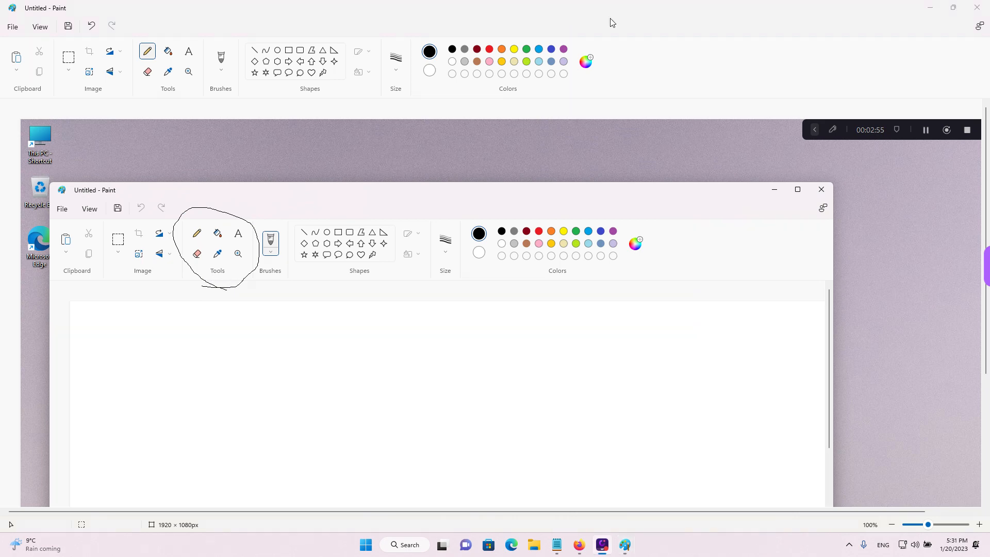
{"action": "mouse_move", "coordinate": [621, 335]}
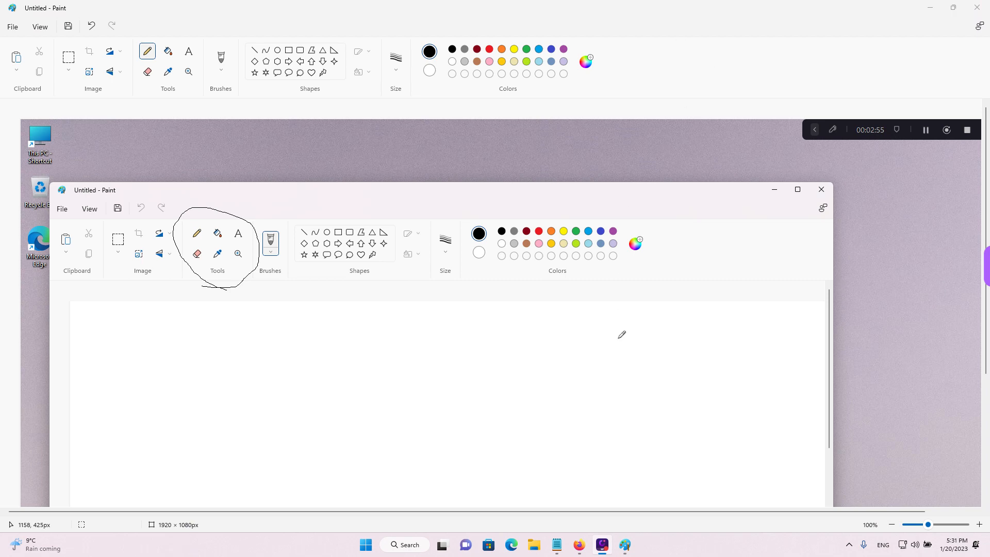